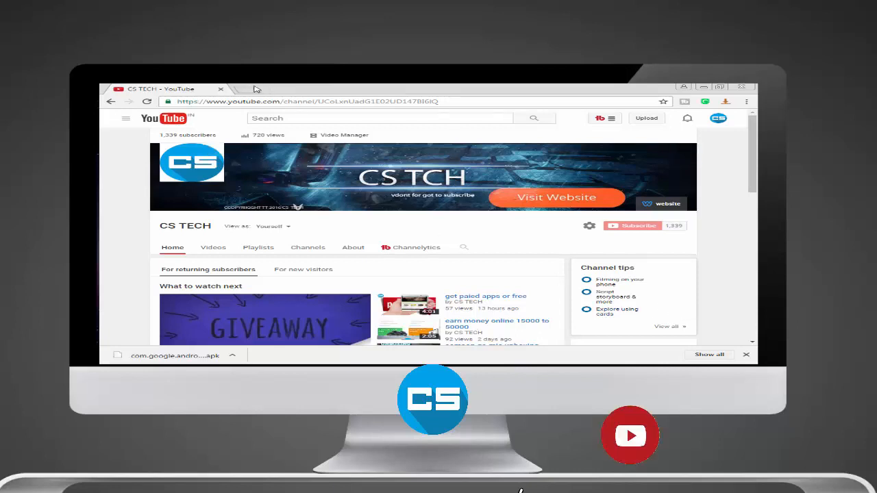
Open a new Chrome tab showing the Google start page and focus the address bar.
{"action": "left_click", "coordinate": [236, 88]}
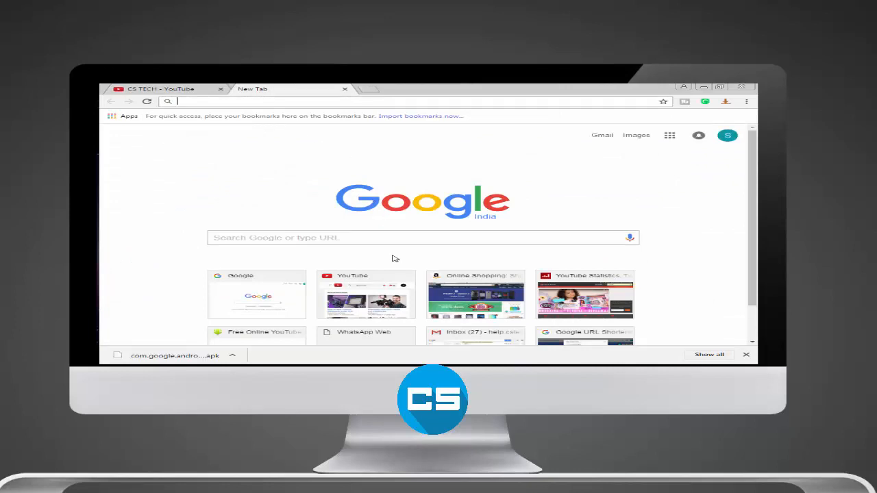
{"action": "left_click", "coordinate": [147, 102]}
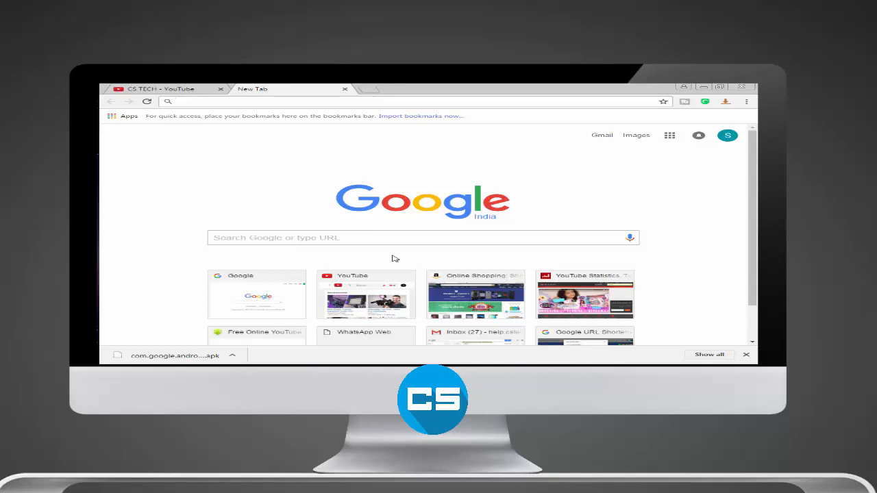
{"action": "mouse_move", "coordinate": [277, 88]}
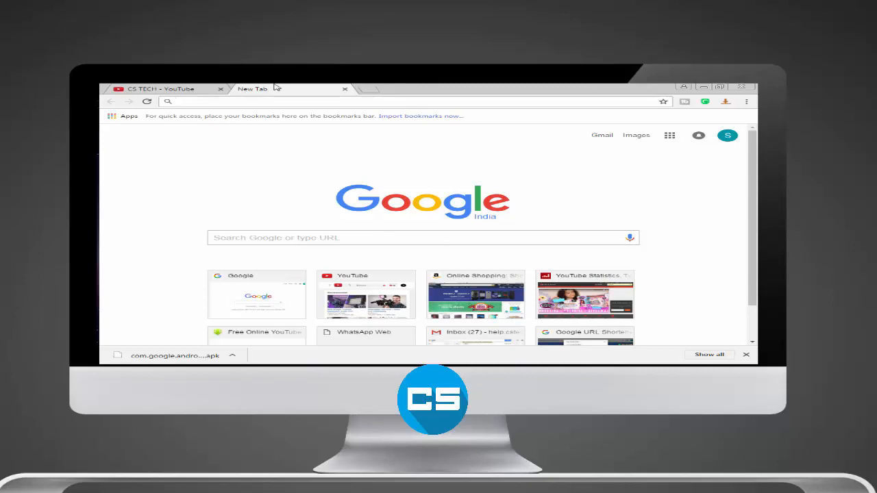
Go to rabb.it and start a chat room via Chat Now.
{"action": "type", "text": "rabb.it"}
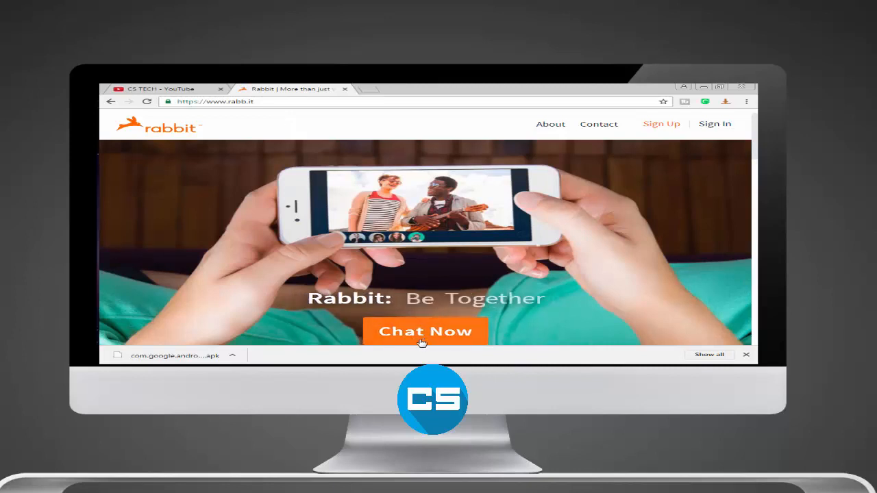
{"action": "left_click", "coordinate": [425, 330]}
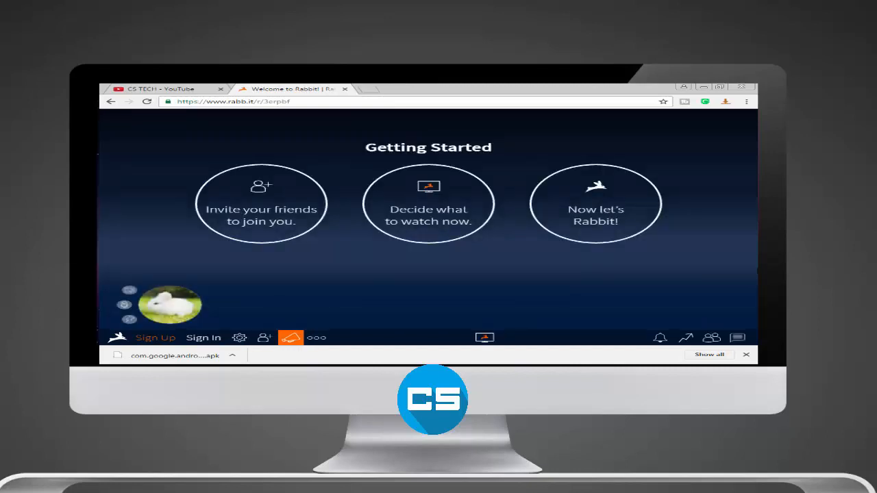
{"action": "mouse_move", "coordinate": [510, 321]}
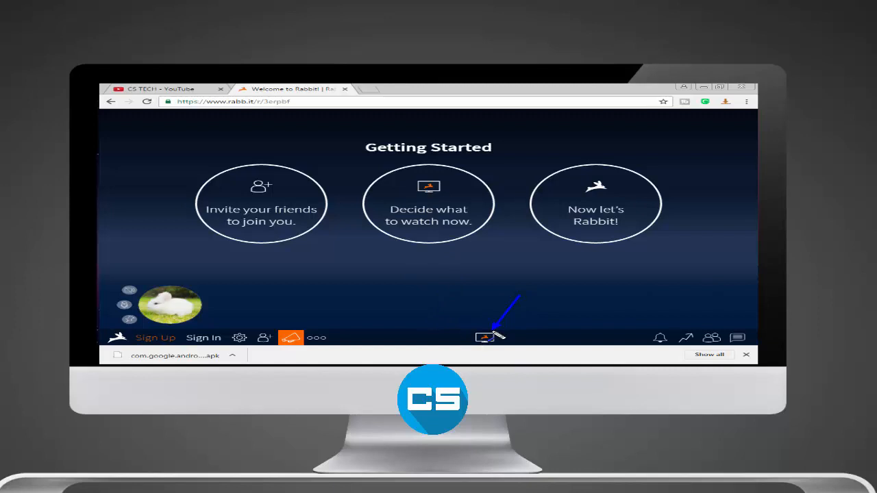
Start a Rabbitcast cloud browser from the site tiles, then open another Chrome tab.
{"action": "left_click", "coordinate": [485, 337]}
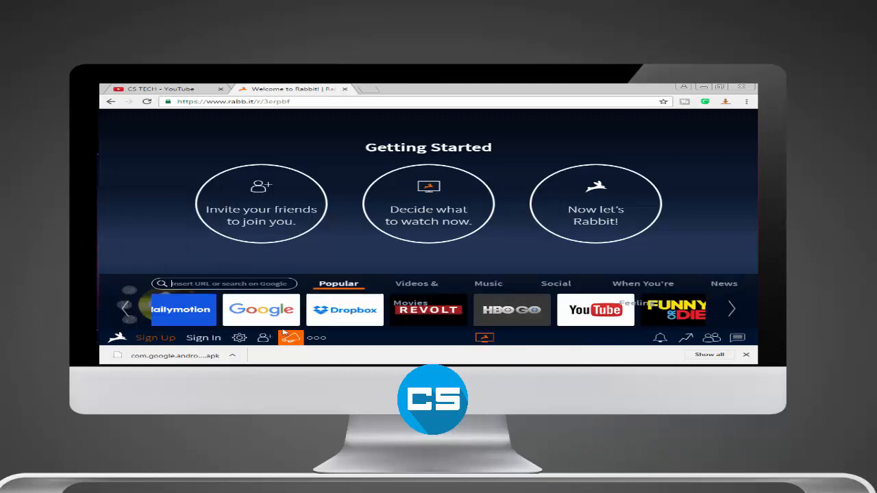
{"action": "left_click", "coordinate": [261, 310]}
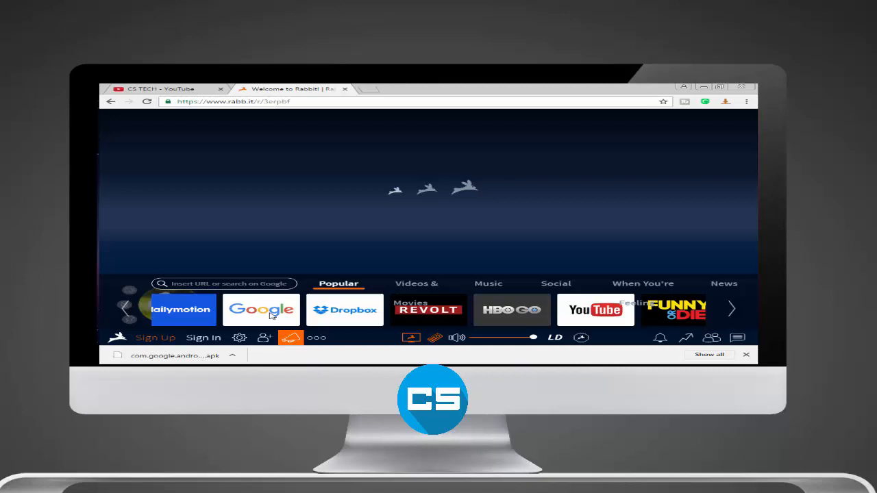
{"action": "left_click", "coordinate": [260, 310]}
{"action": "type", "text": "sp"}
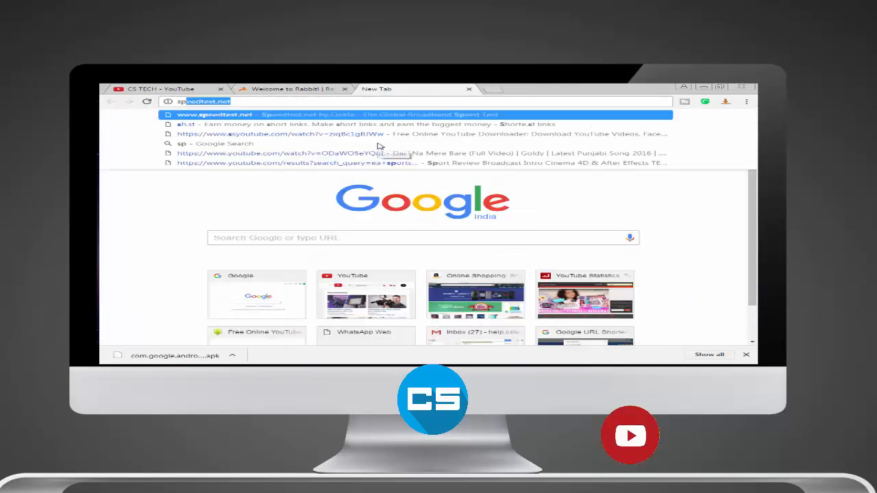
Load speedtest.net from the address bar suggestions and begin the local speed test.
{"action": "left_click", "coordinate": [214, 116]}
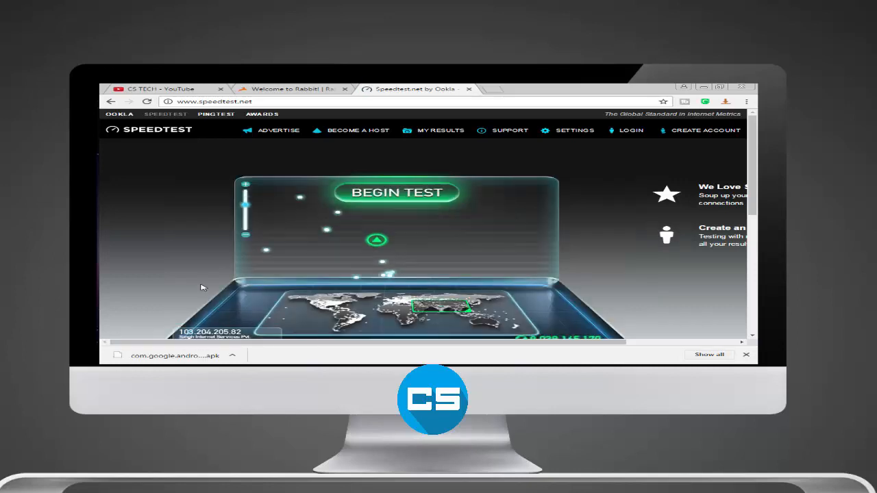
{"action": "left_click", "coordinate": [398, 192]}
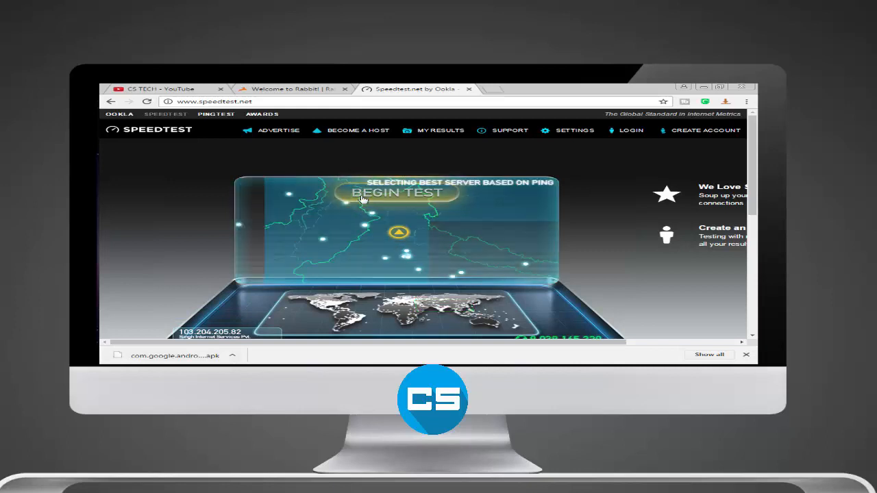
{"action": "left_click", "coordinate": [398, 191]}
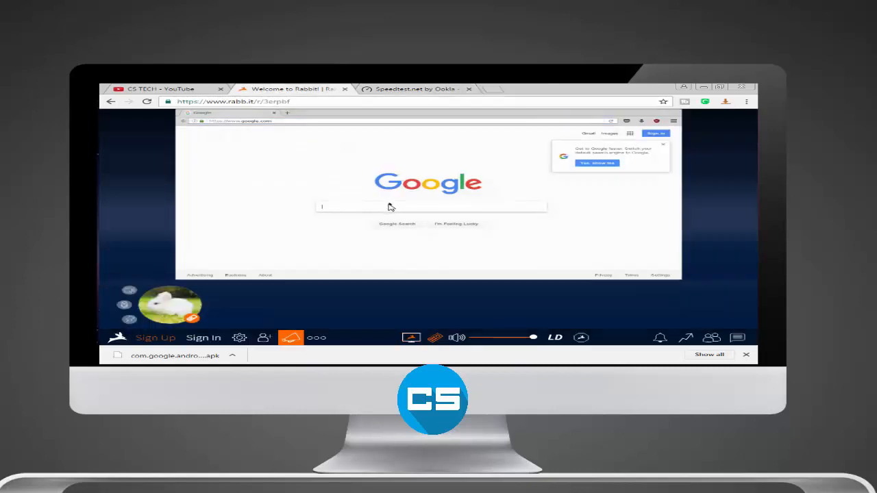
Load speedtest.net inside the Rabbitcast browser and dismiss the Sign Up for HD popup.
{"action": "type", "text": "spee"}
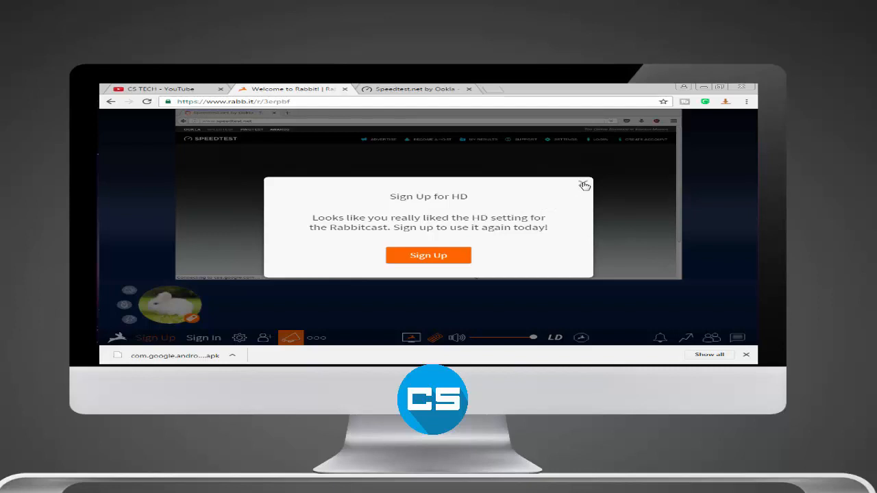
{"action": "left_click", "coordinate": [584, 185]}
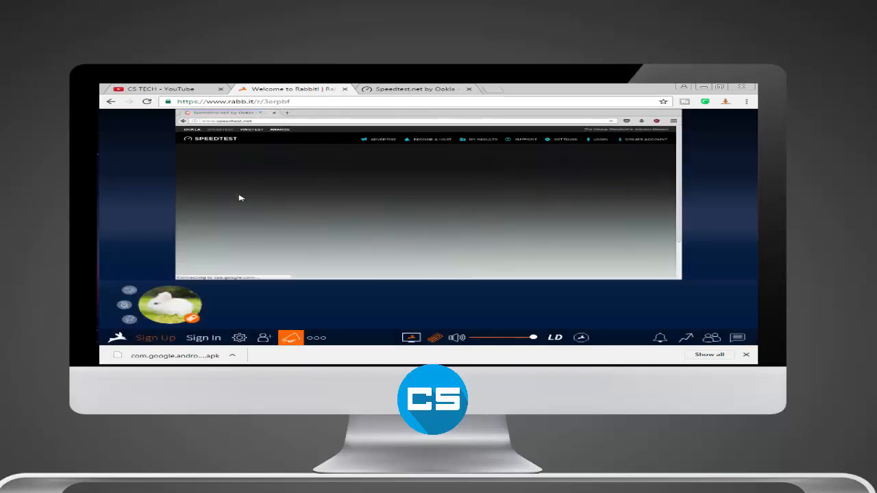
{"action": "mouse_move", "coordinate": [279, 173]}
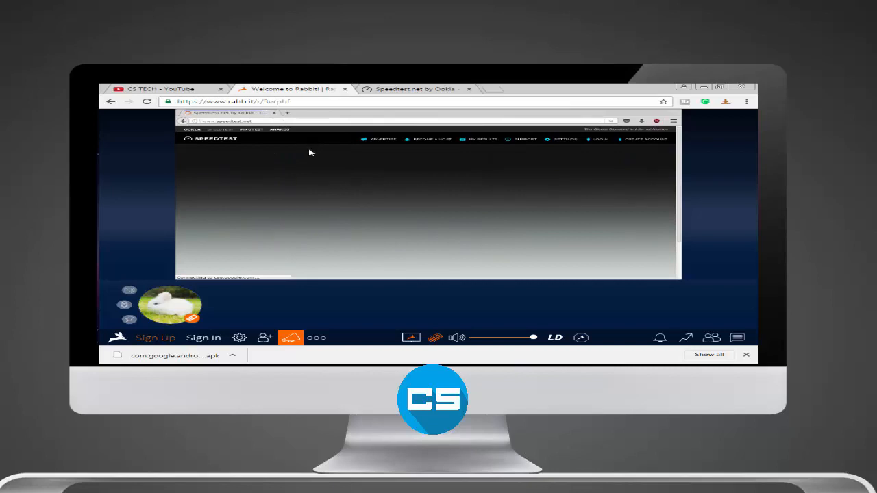
{"action": "mouse_move", "coordinate": [411, 88]}
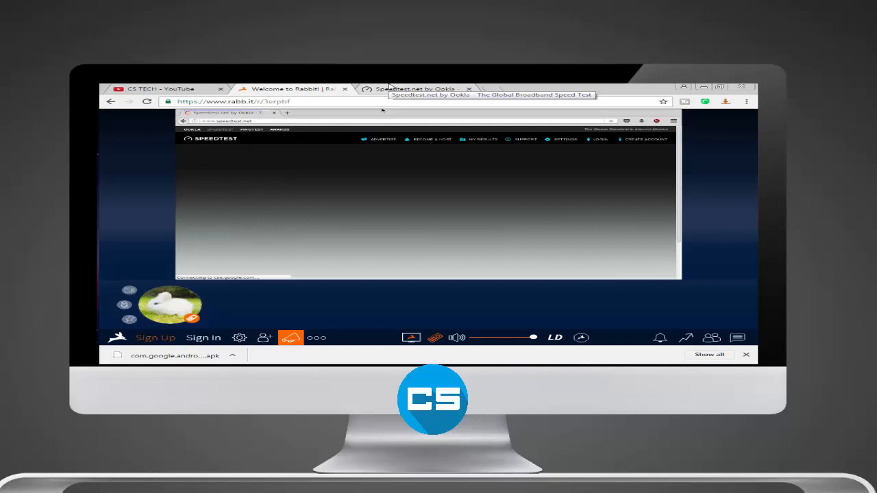
{"action": "mouse_move", "coordinate": [285, 126]}
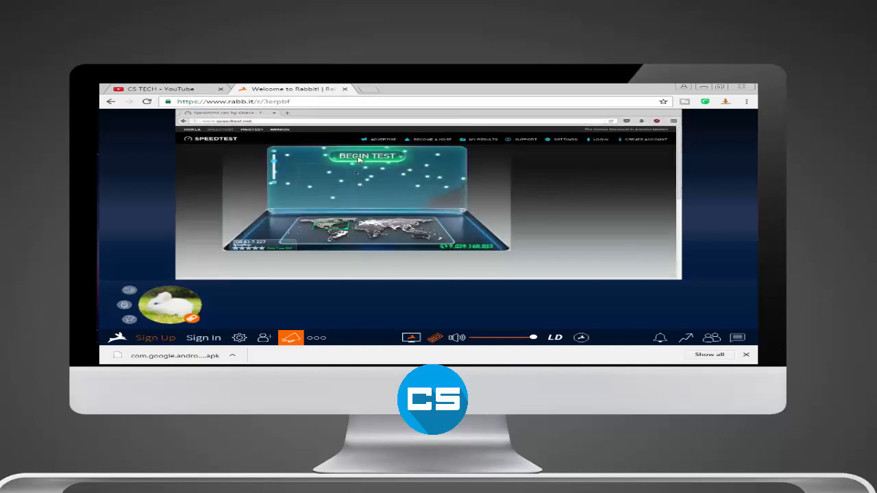
Begin the Speedtest run in the cloud browser, reaching about 391 Mbps down and 672 Mbps up.
{"action": "left_click", "coordinate": [367, 156]}
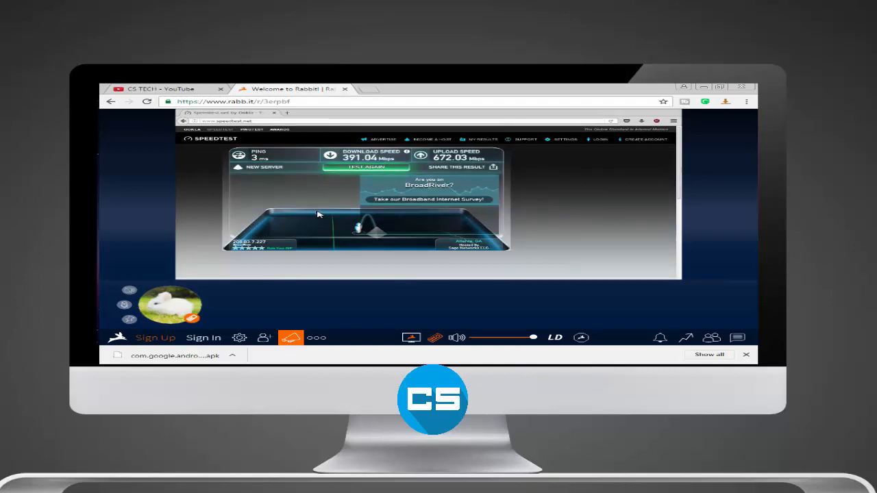
{"action": "mouse_move", "coordinate": [358, 266]}
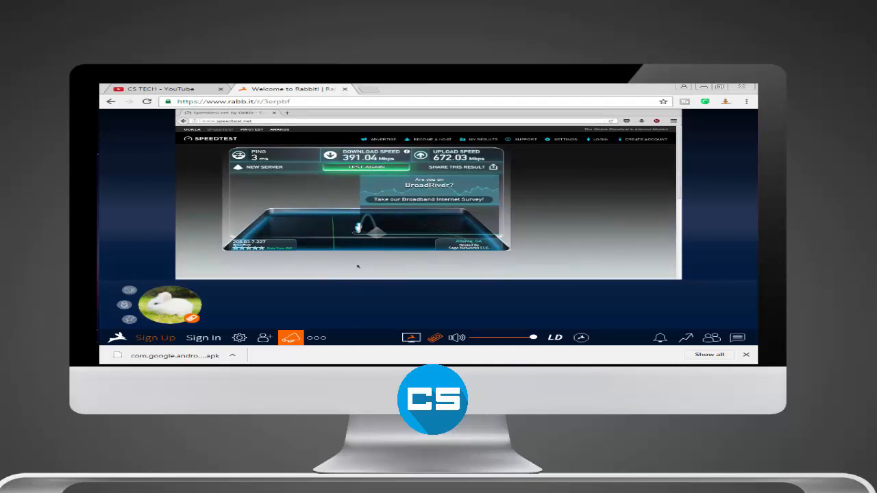